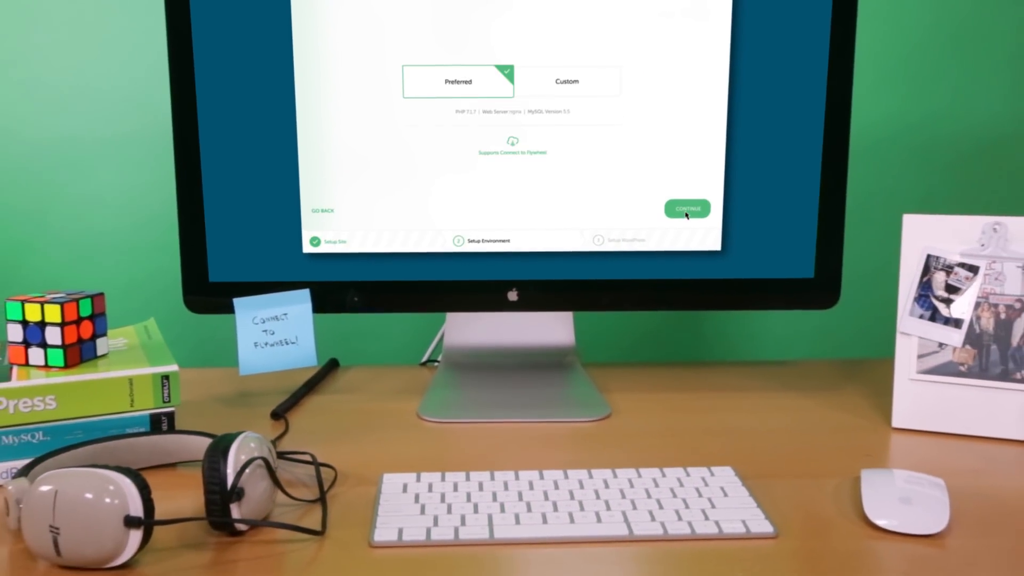
Create the WordPress site with the Preferred environment, then log in and authorize Local with Flywheel.
{"action": "left_click", "coordinate": [686, 209]}
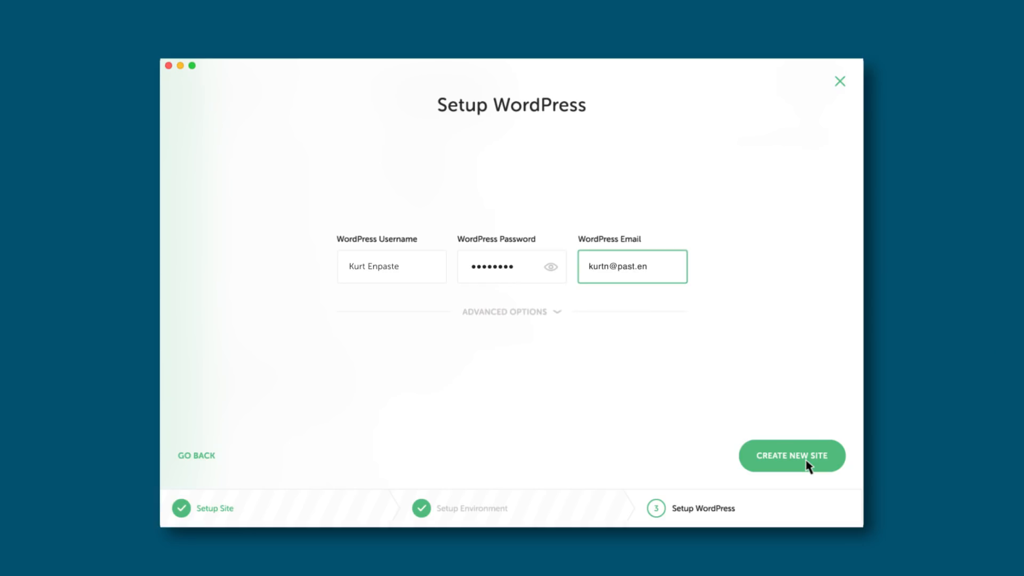
{"action": "left_click", "coordinate": [791, 455]}
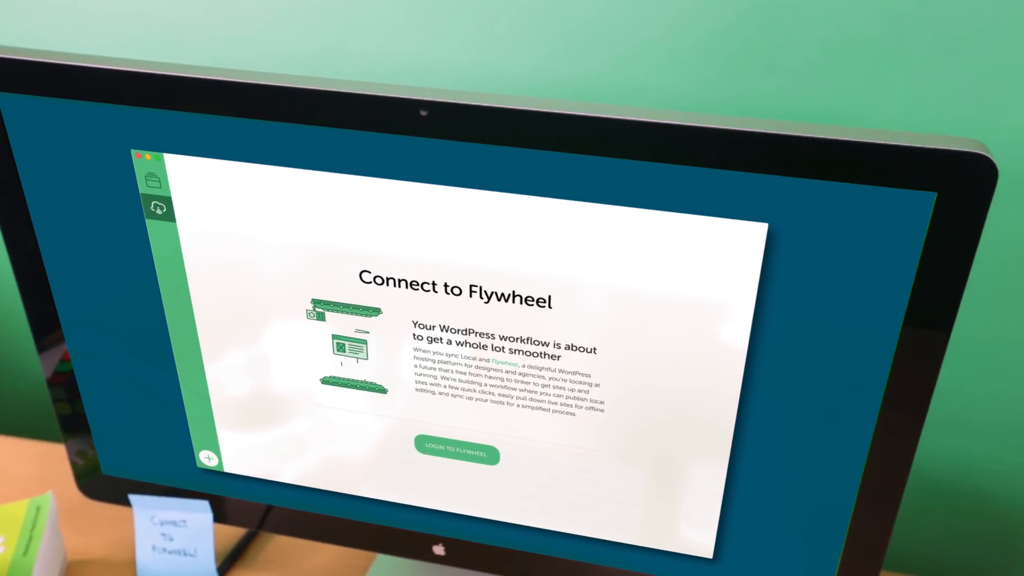
{"action": "left_click", "coordinate": [457, 453]}
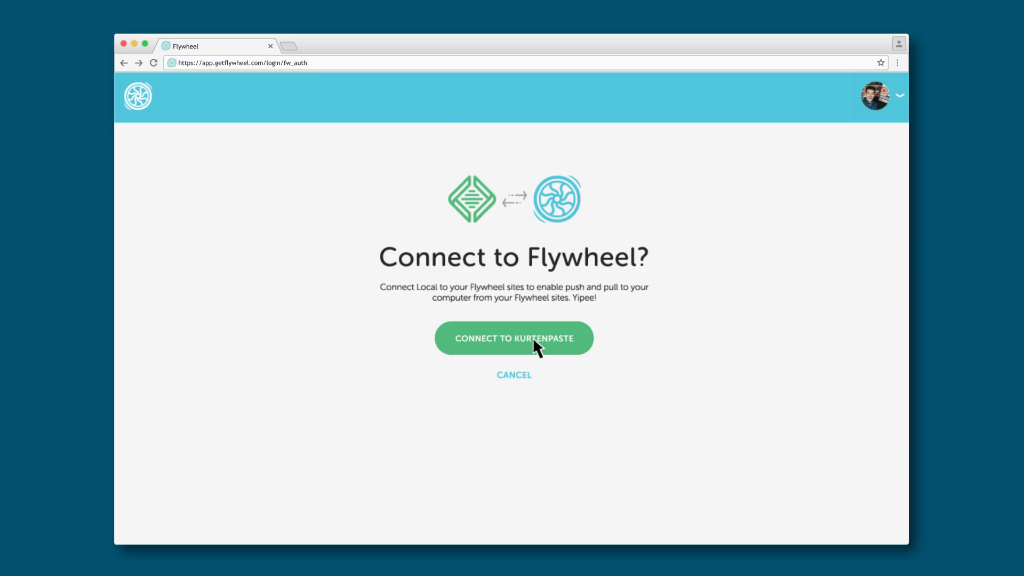
{"action": "left_click", "coordinate": [513, 338]}
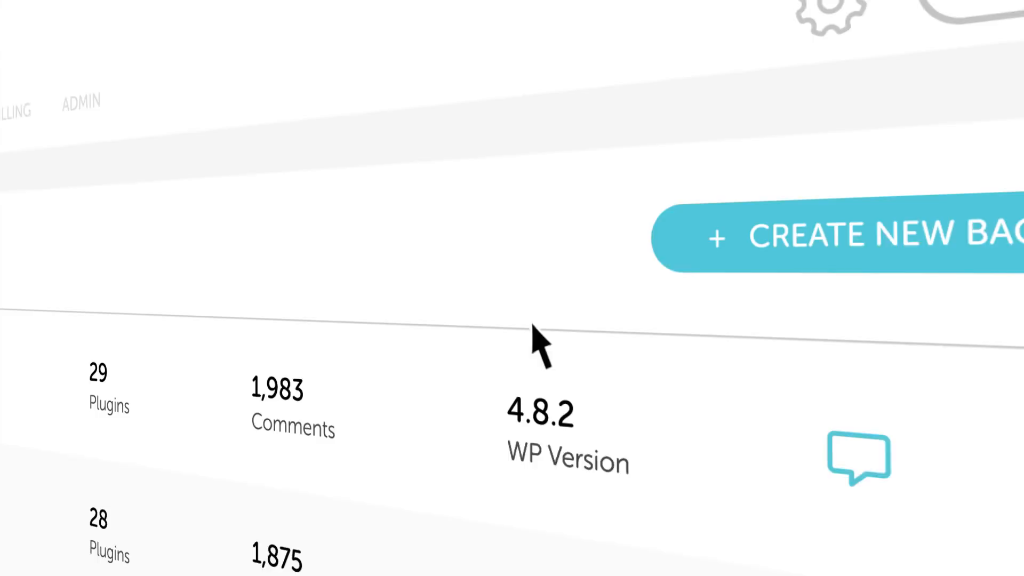
{"action": "left_click", "coordinate": [835, 236]}
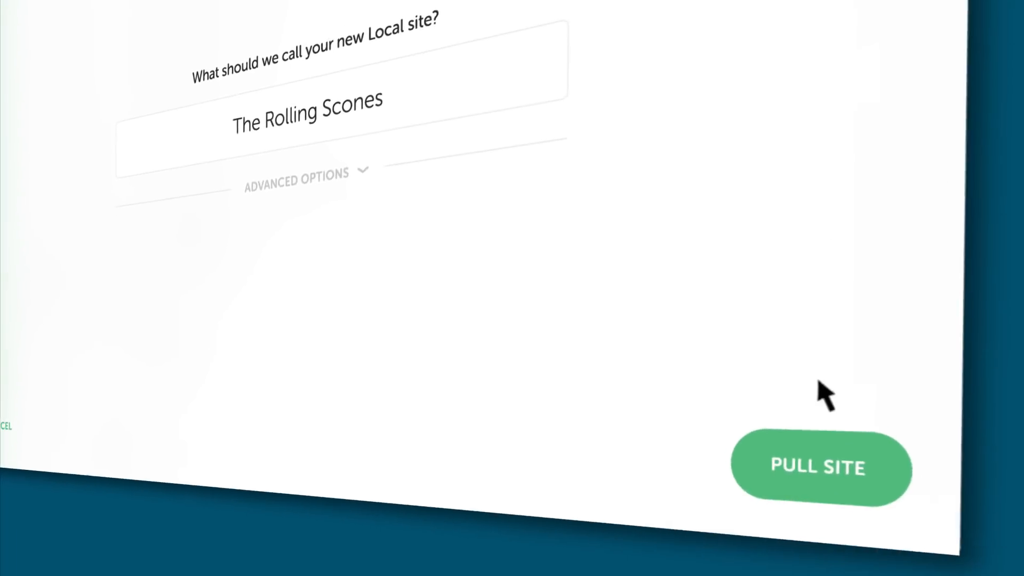
Pull the live site down into Local as 'The Rolling Scones'.
{"action": "left_click", "coordinate": [818, 468]}
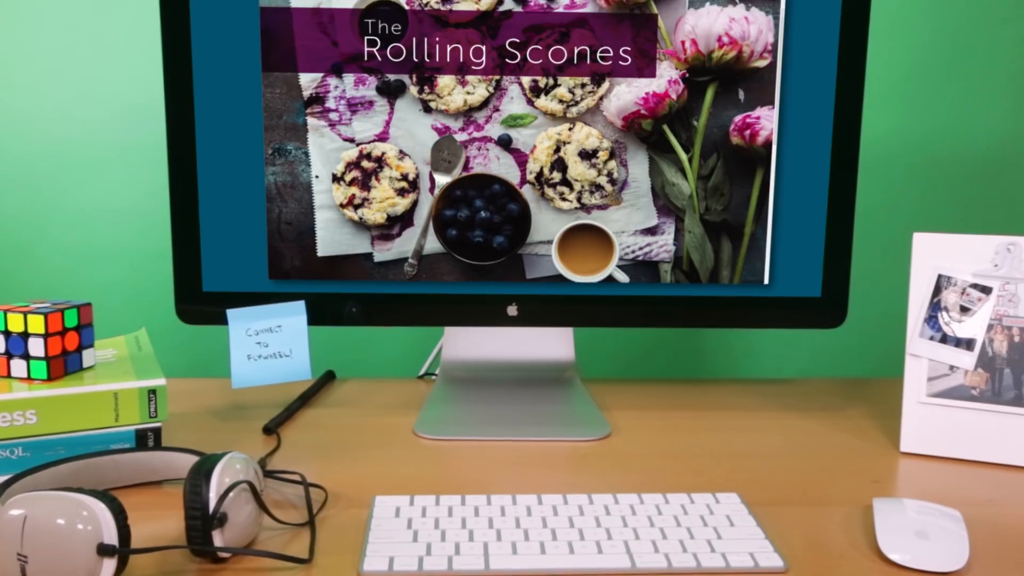
{"action": "scroll", "scroll_direction": "down", "scroll_amount": 3}
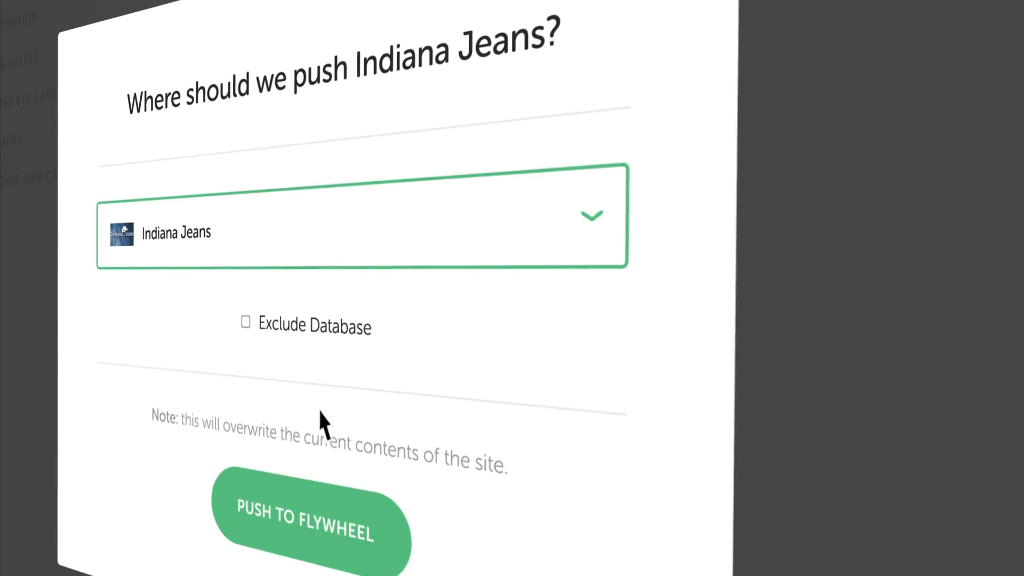
Push Indiana Jeans live to Flywheel and dismiss the Site Pushed confirmation.
{"action": "left_click", "coordinate": [301, 529]}
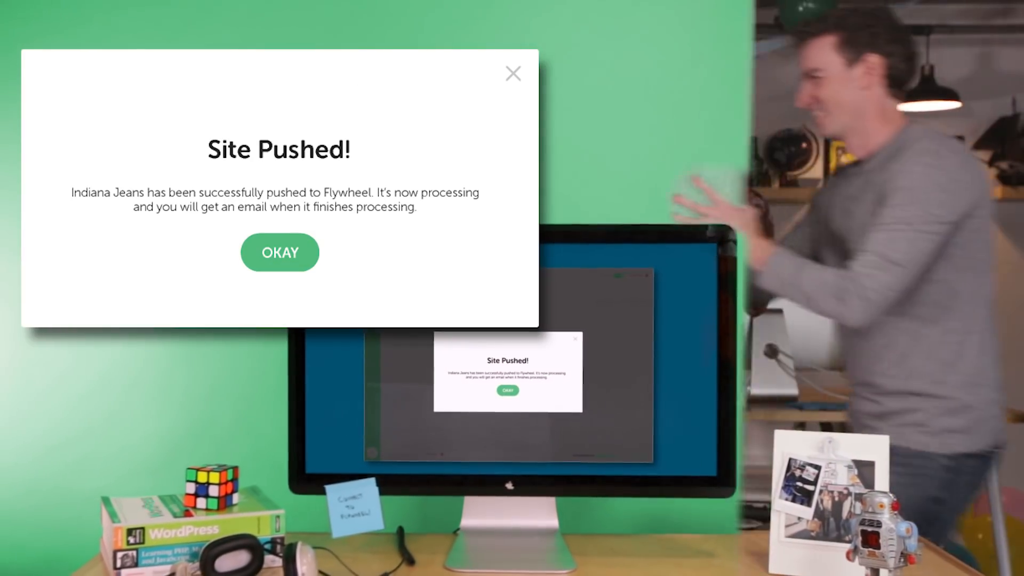
{"action": "left_click", "coordinate": [279, 252]}
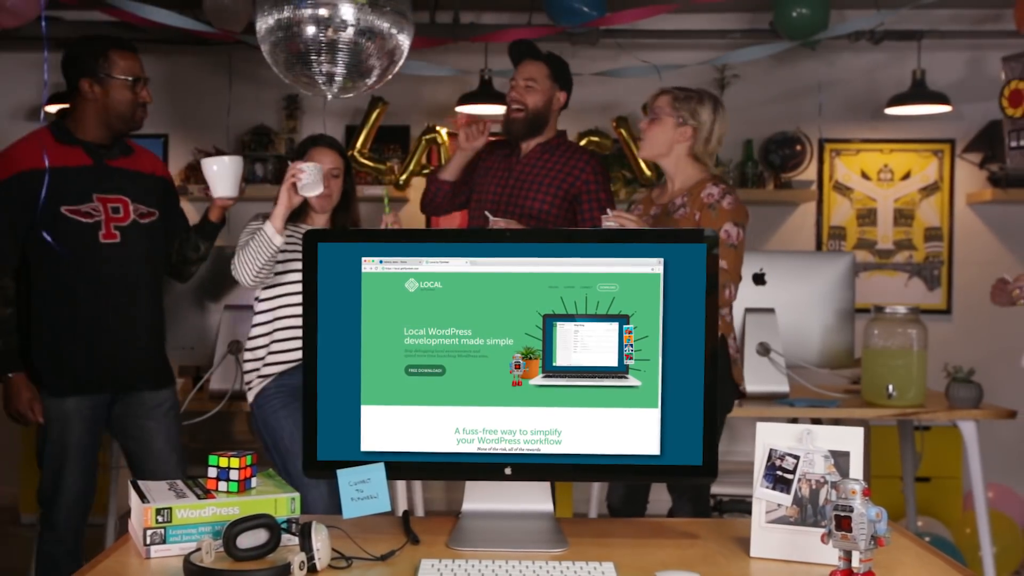